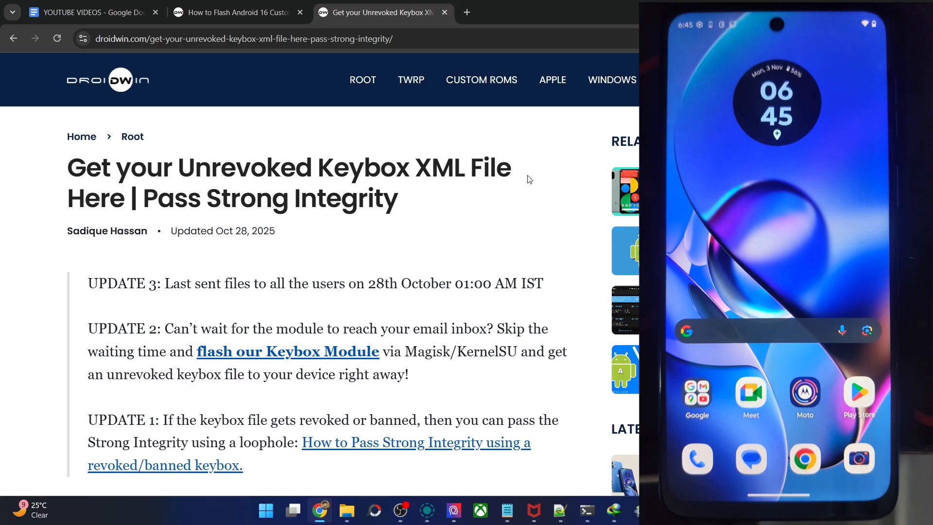
- Jump to the newest keybox file section and follow its link to the Droidwin Keybox Module article
scroll("down", 3)
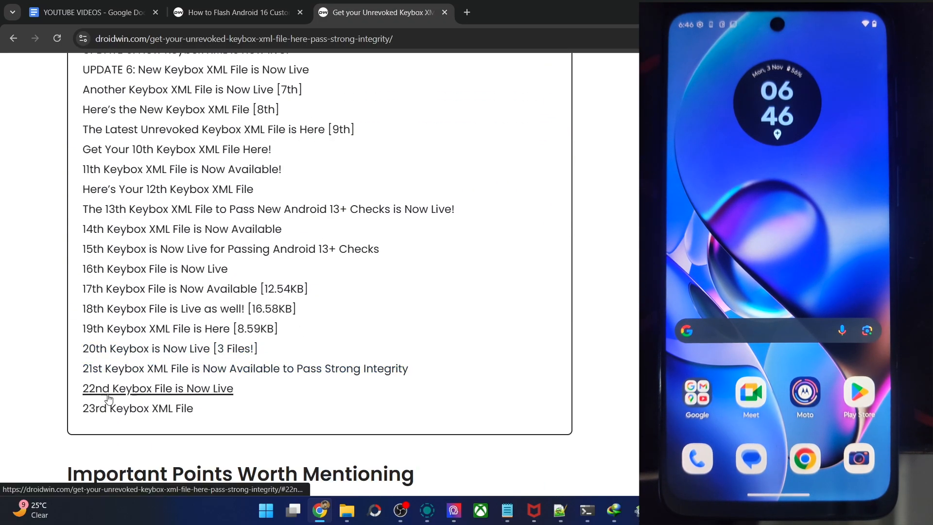
left_click(137, 408)
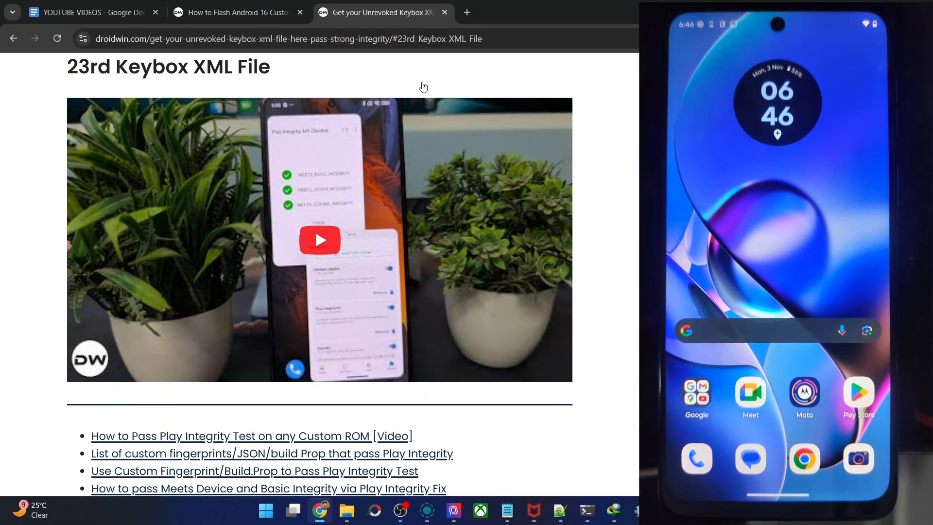
scroll("down", 3)
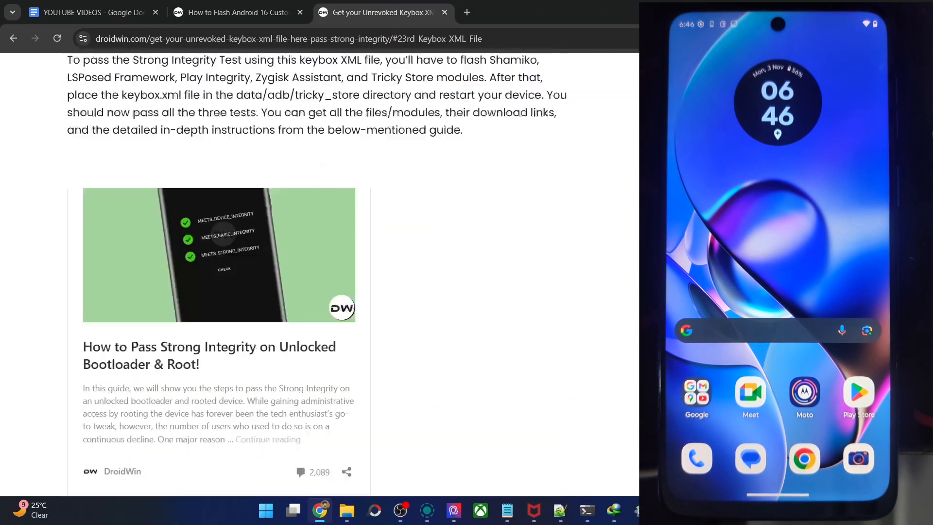
scroll("up", 3)
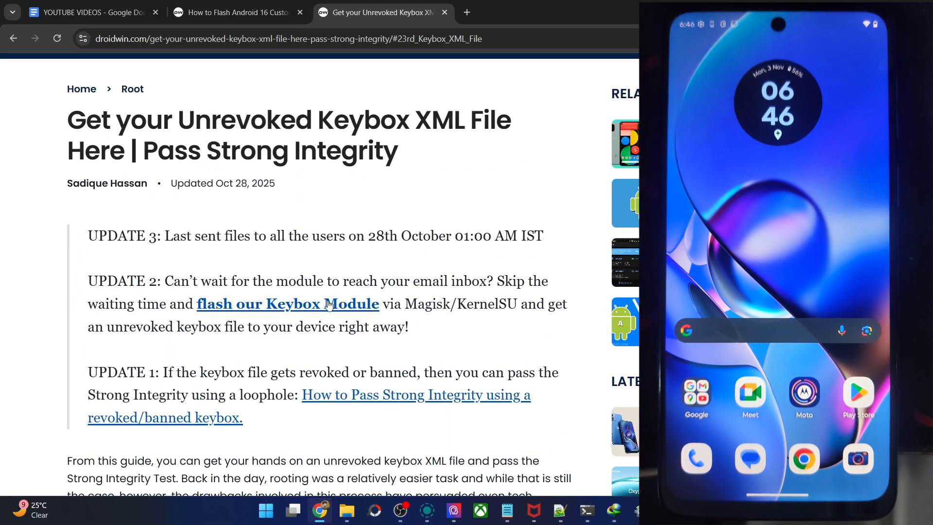
left_click(288, 304)
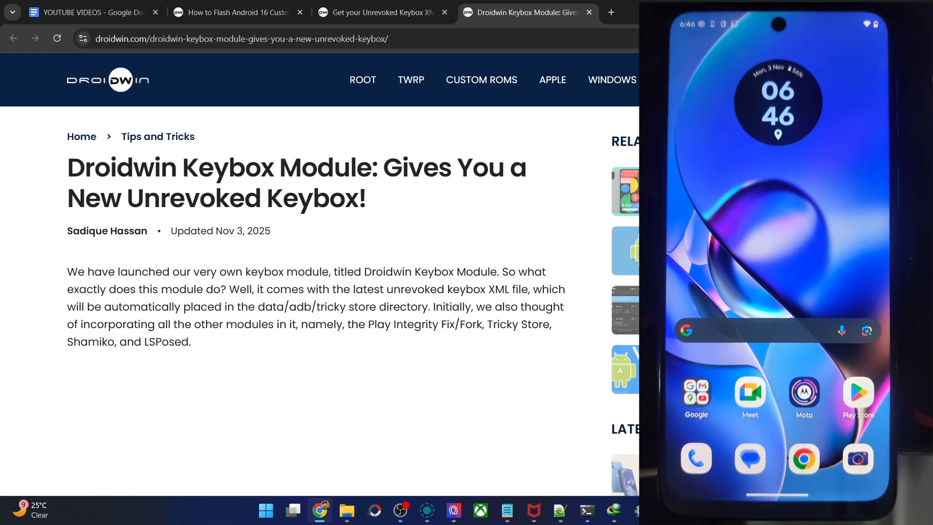
- Use the article's table of contents to reach the Version 1.4 [UNREVOKED] download section
scroll("down", 3)
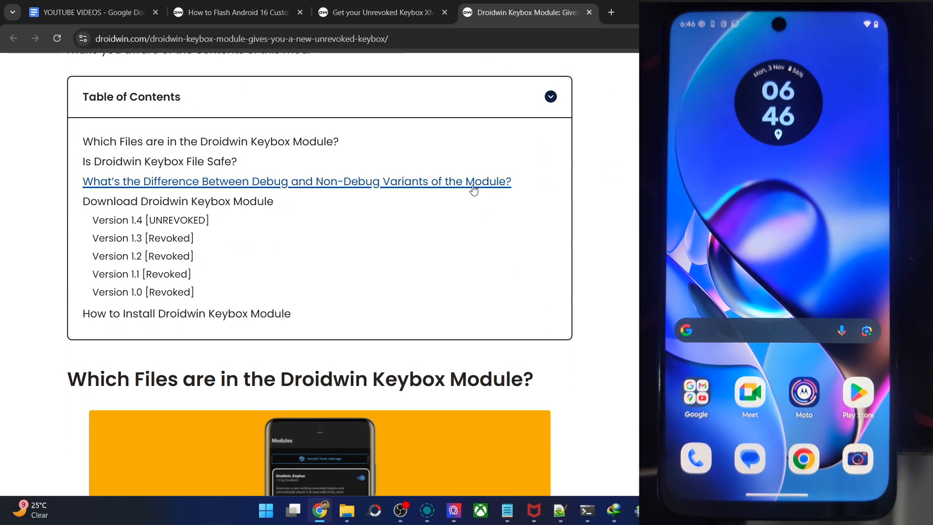
left_click(150, 220)
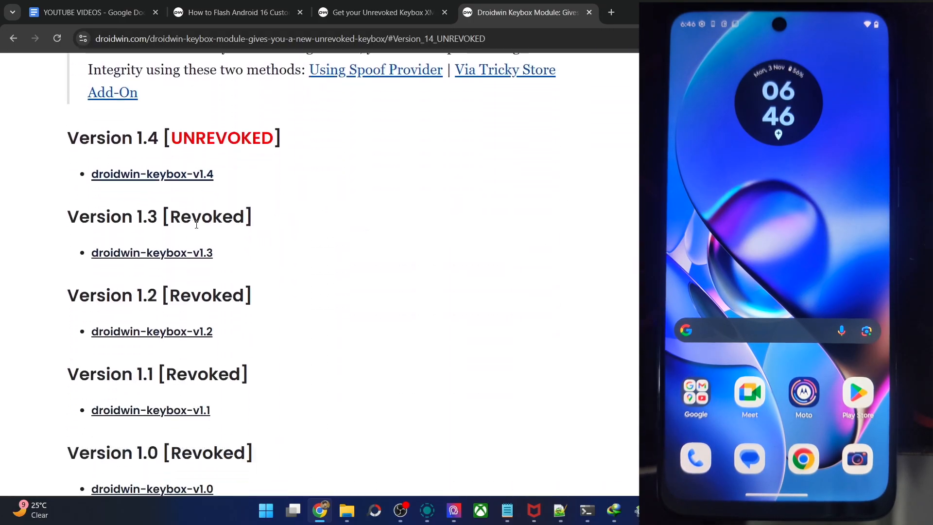
left_click(381, 12)
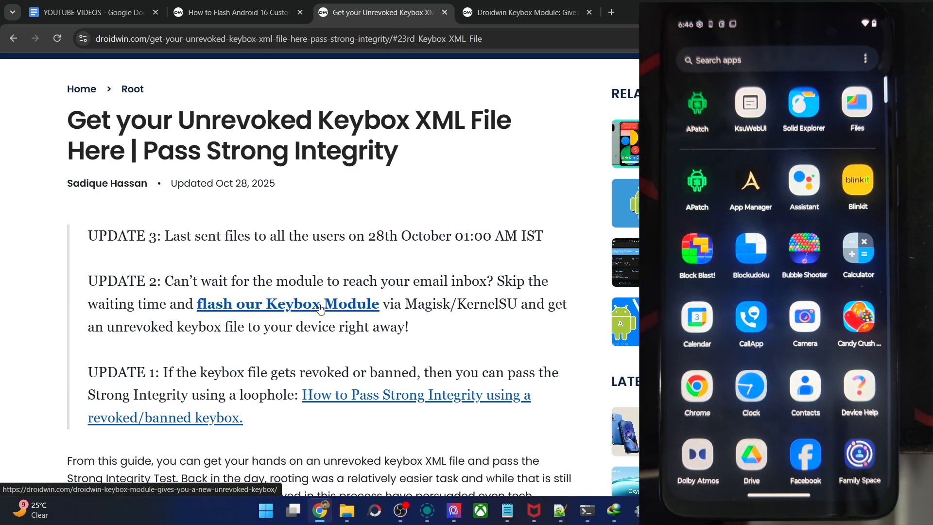
mouse_move(401, 398)
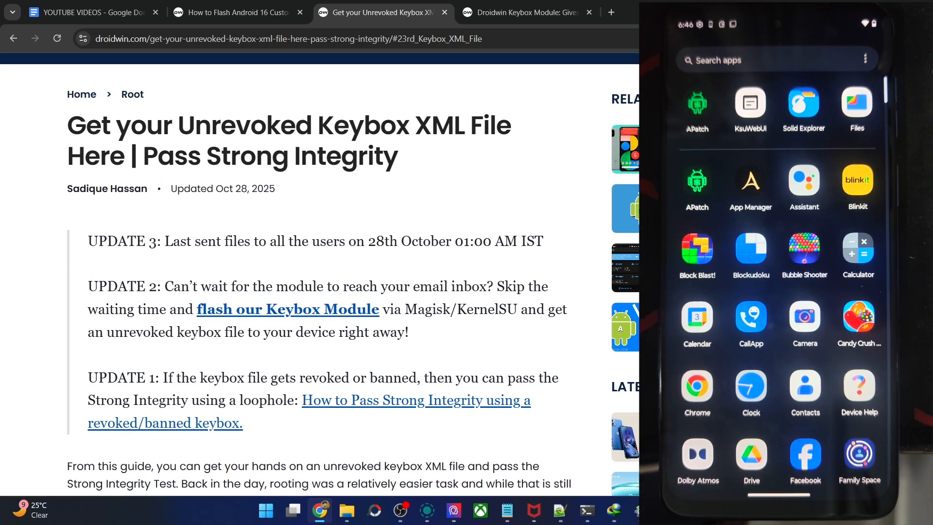
- Scroll APatch's module list showing Tricky Store, Zygisk Next, LSPosed and Zygisk Assistant enabled
scroll("down", 3)
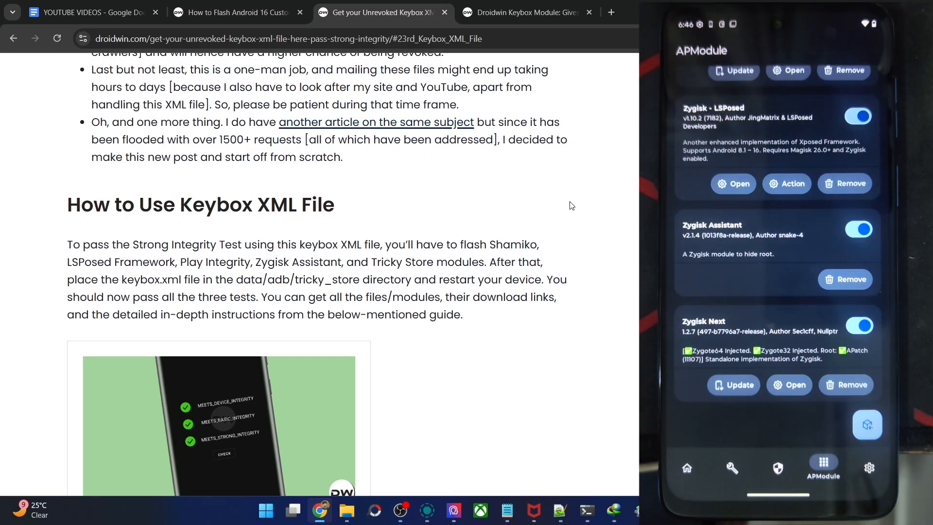
scroll("up", 3)
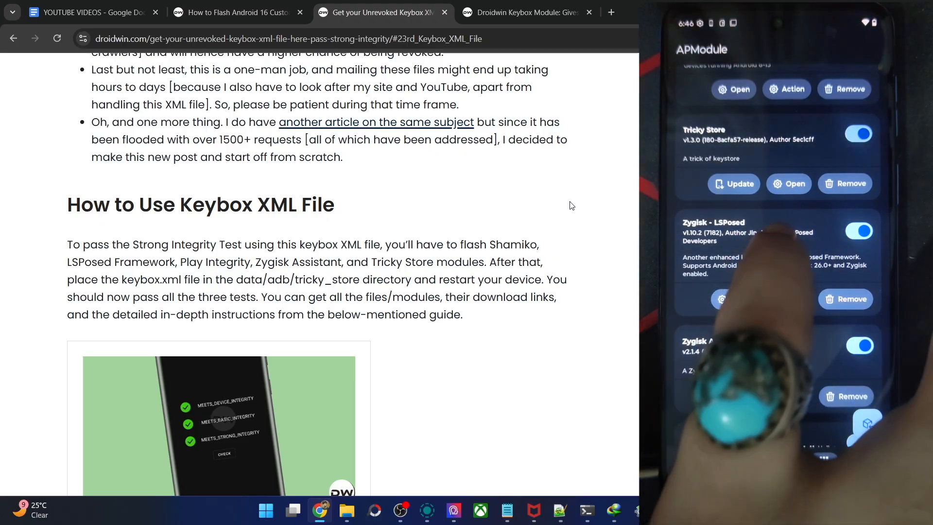
scroll("down", 3)
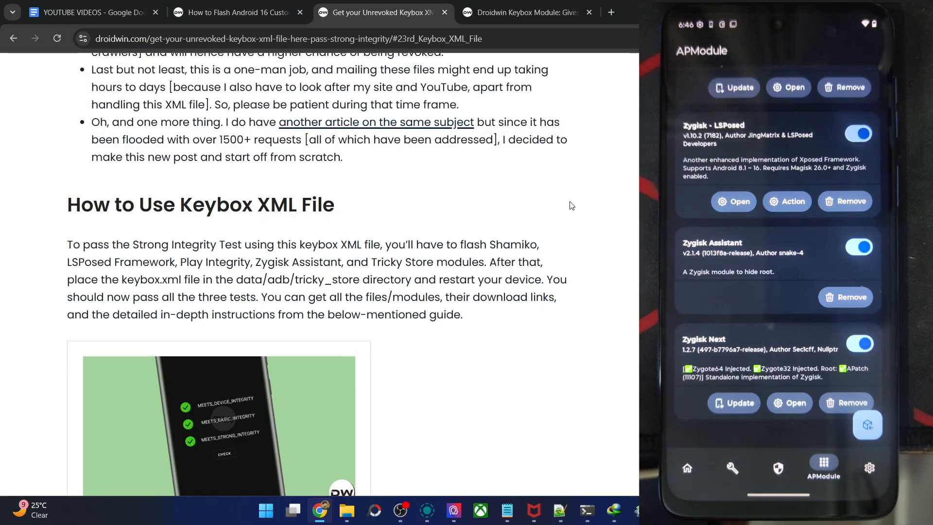
scroll("up", 3)
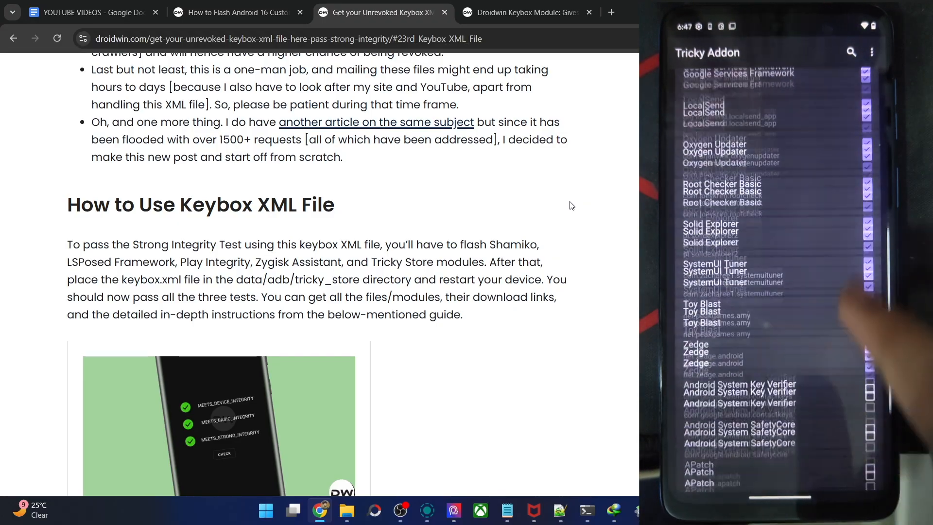
- Scroll the Tricky Addon app list and bring up its three-dot menu with keybox and security patch options
scroll("down", 3)
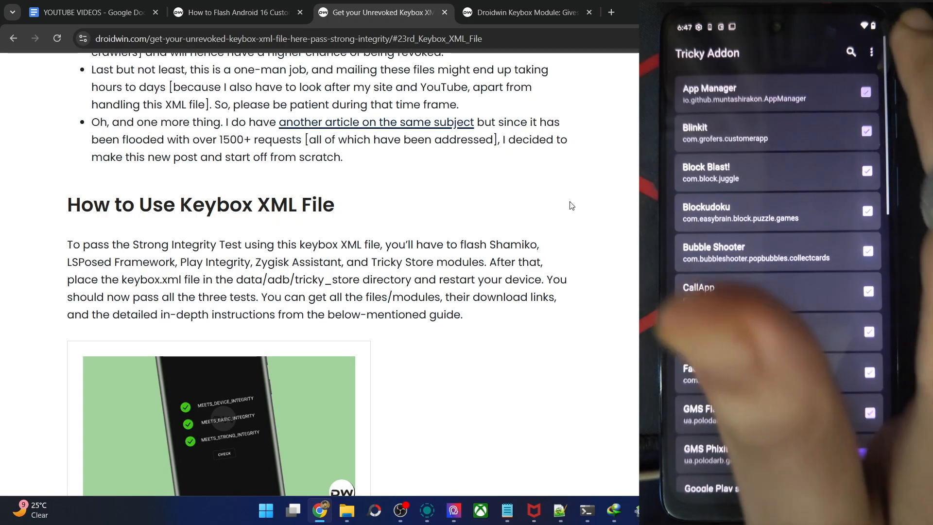
left_click(871, 51)
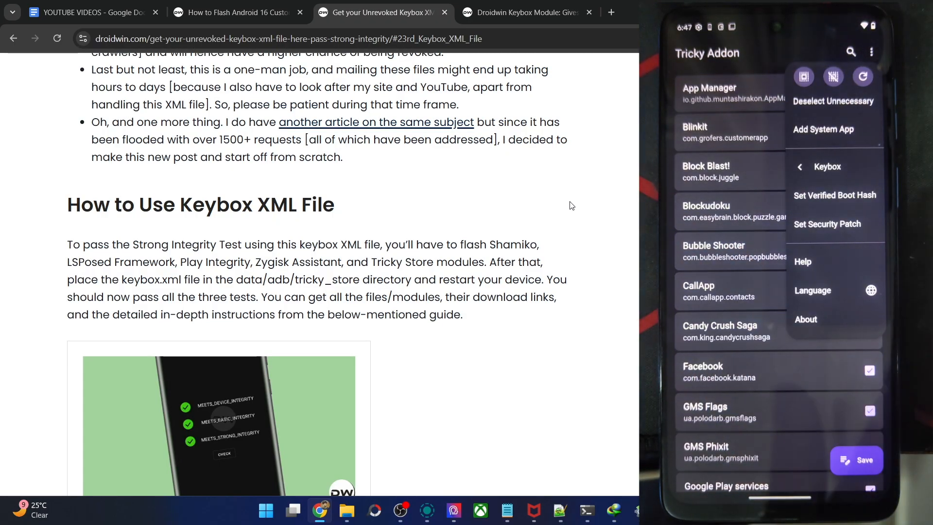
left_click(834, 224)
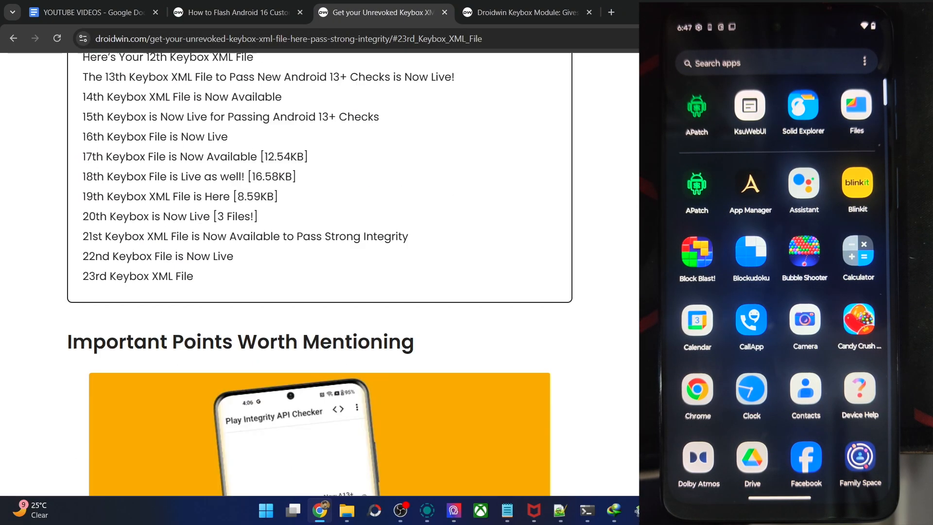
- Scroll the keybox module article's version downloads and switch to the unrevoked keybox XML article tab
scroll("down", 3)
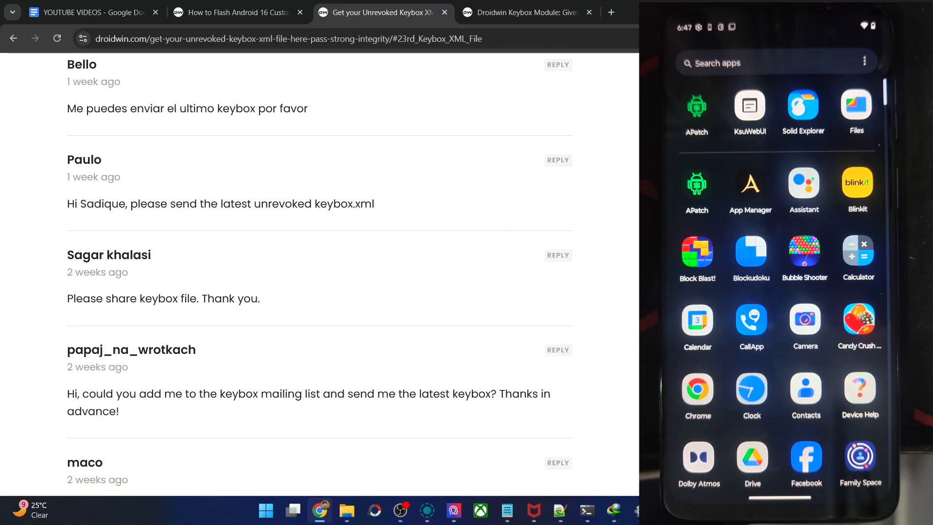
scroll("up", 3)
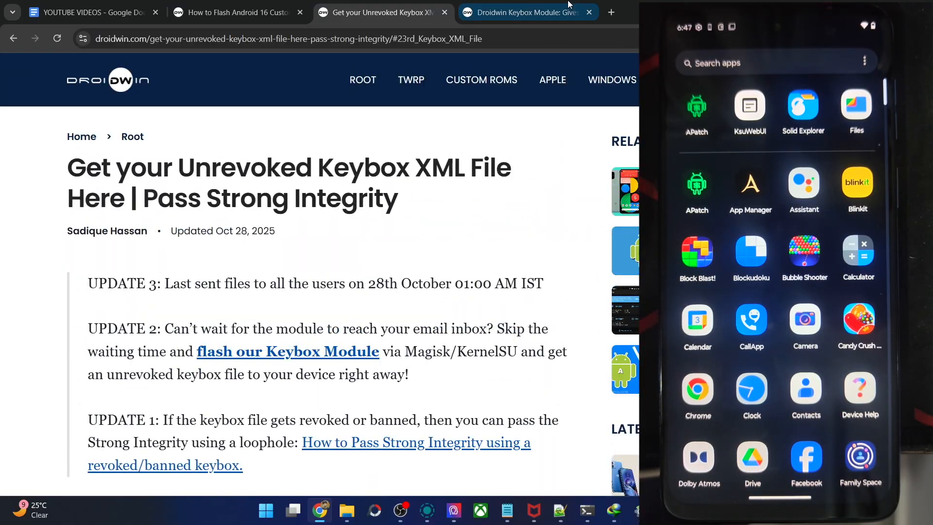
left_click(527, 12)
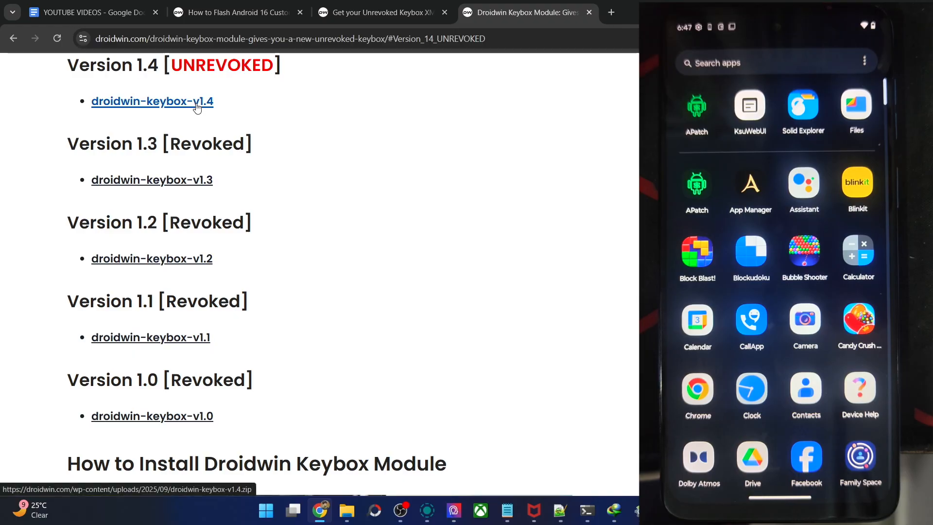
left_click(381, 12)
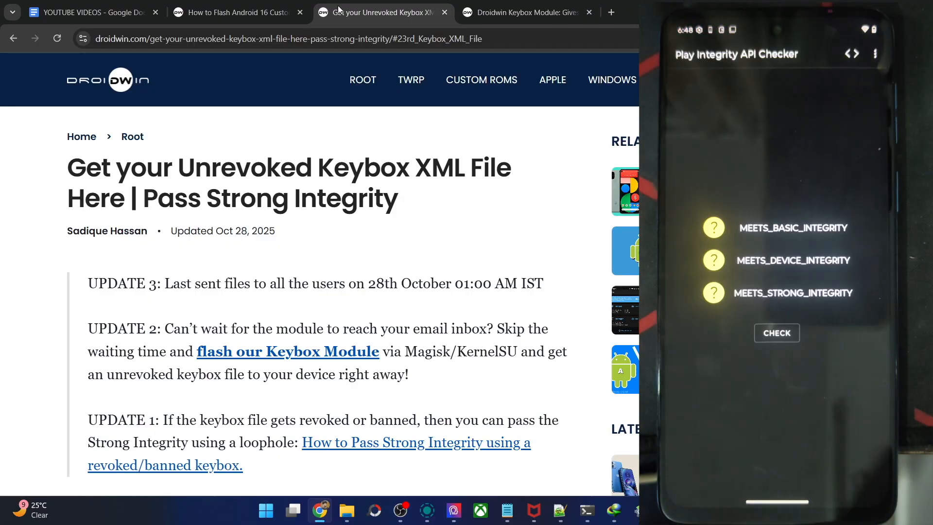
- Start a Play Integrity API check and return to the app drawer without results
left_click(776, 332)
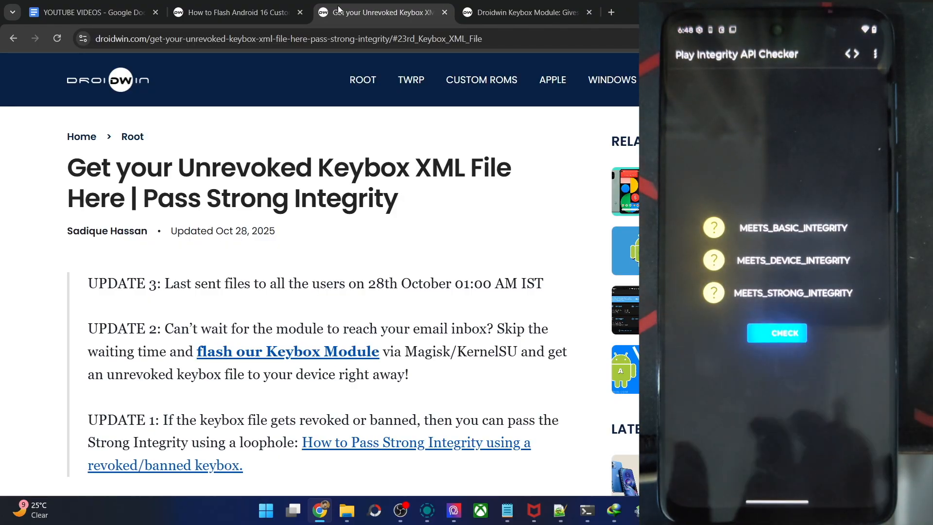
left_click(776, 332)
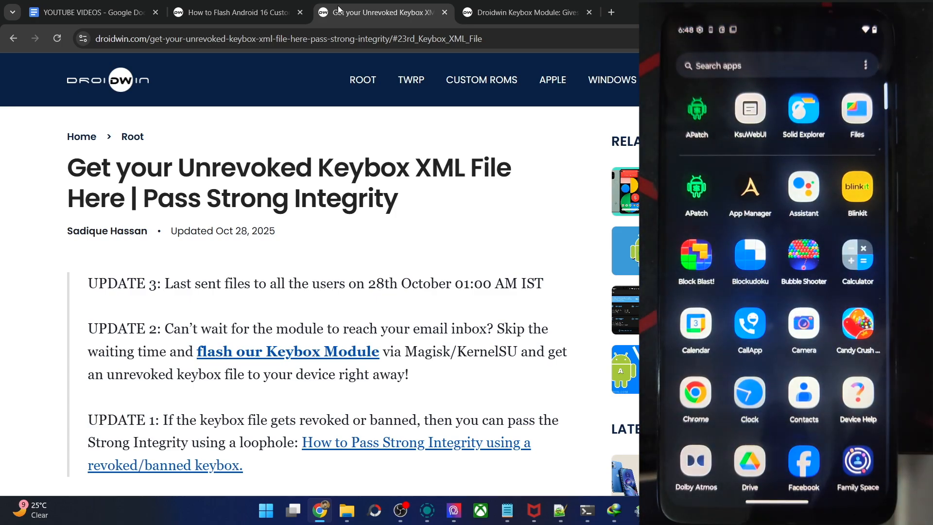
- In Play Store settings, enter Developer options and run its Check integrity verdict
scroll("down", 3)
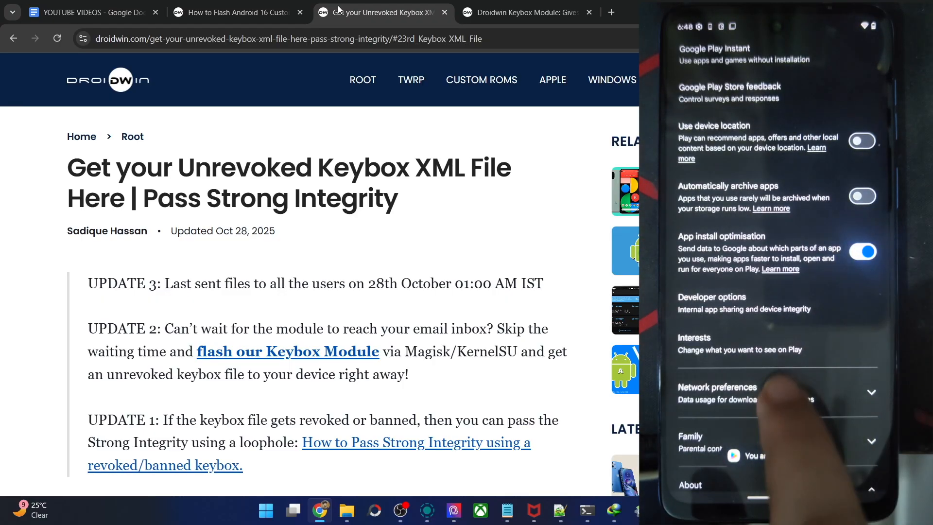
left_click(711, 303)
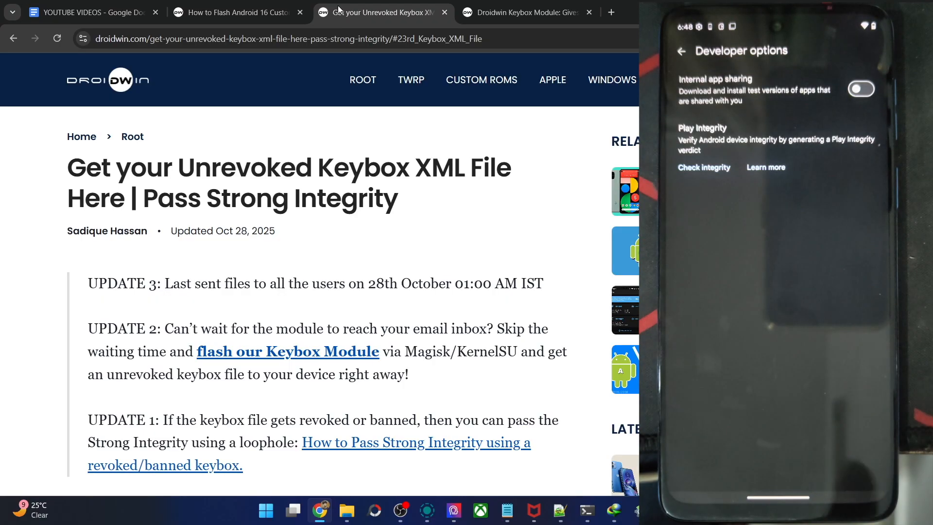
left_click(703, 167)
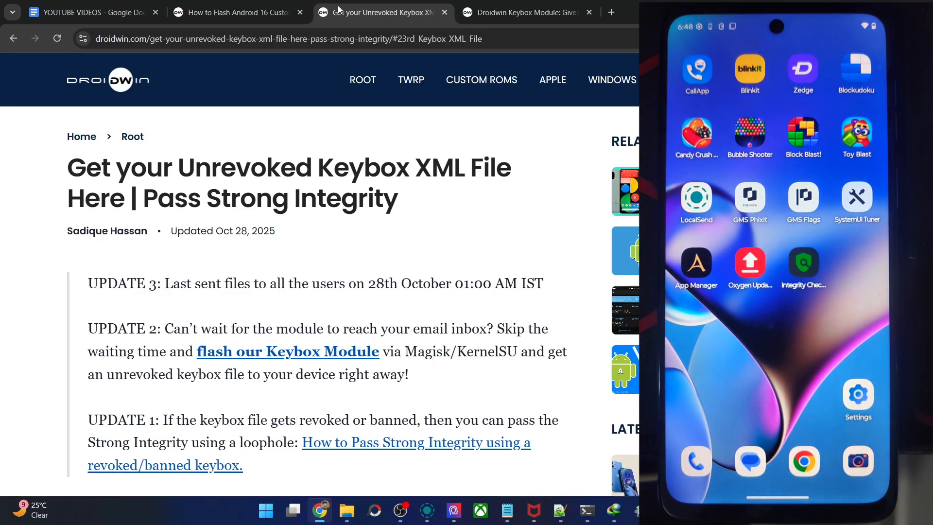
- Confirm permanently deleting keybox.xml from /data/adb/tricky_store in Solid Explorer
scroll("up", 3)
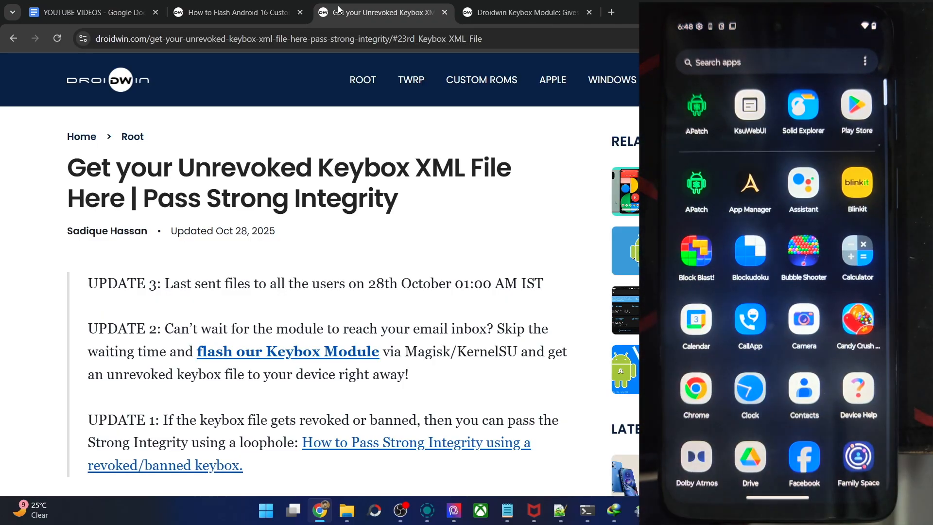
left_click(524, 12)
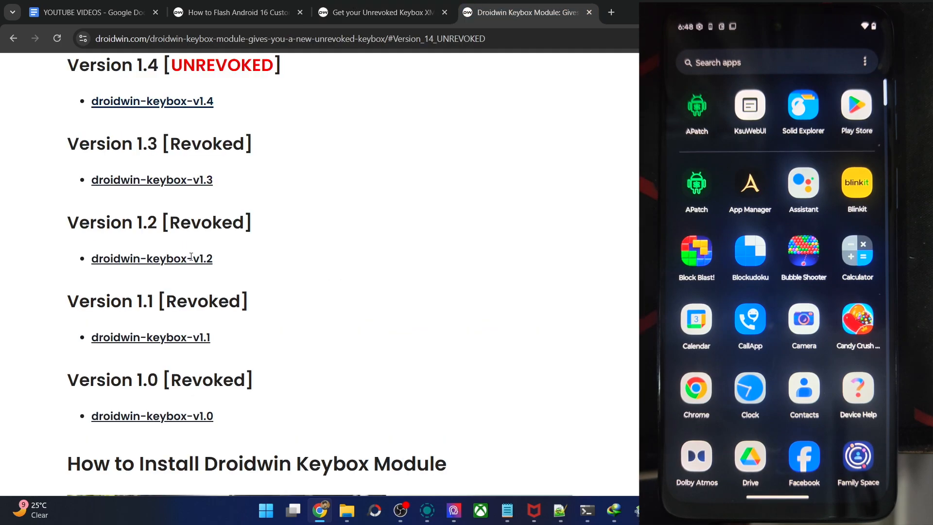
scroll("down", 3)
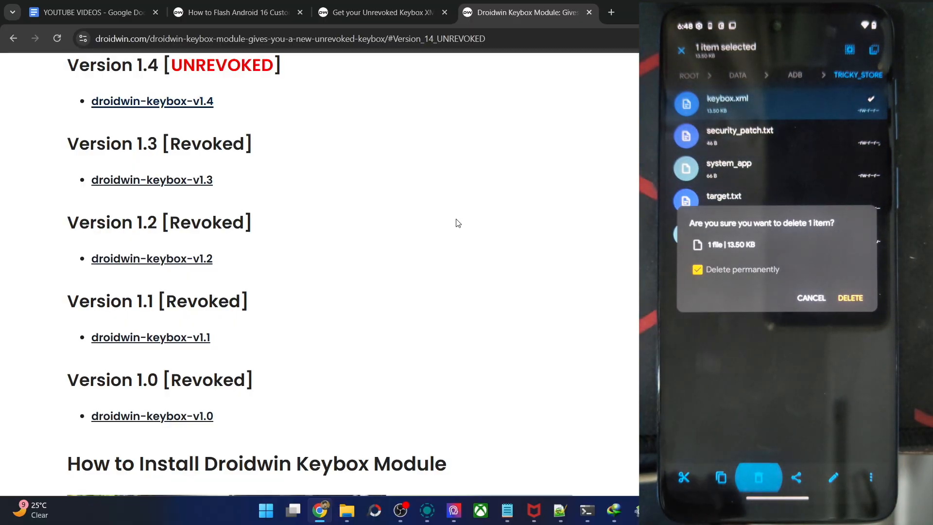
left_click(850, 298)
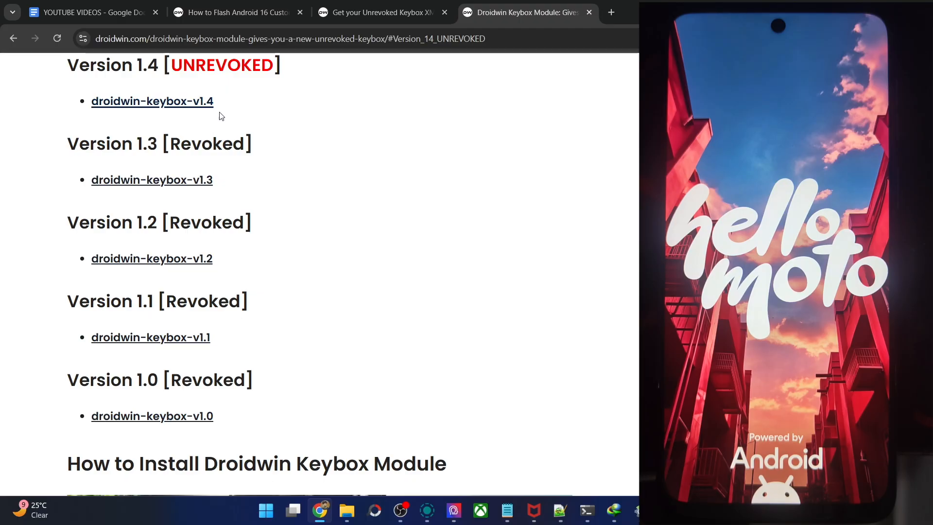
- Switch between the keybox XML and module Chrome tabs while the phone reboots through its Motorola screens
left_click(381, 11)
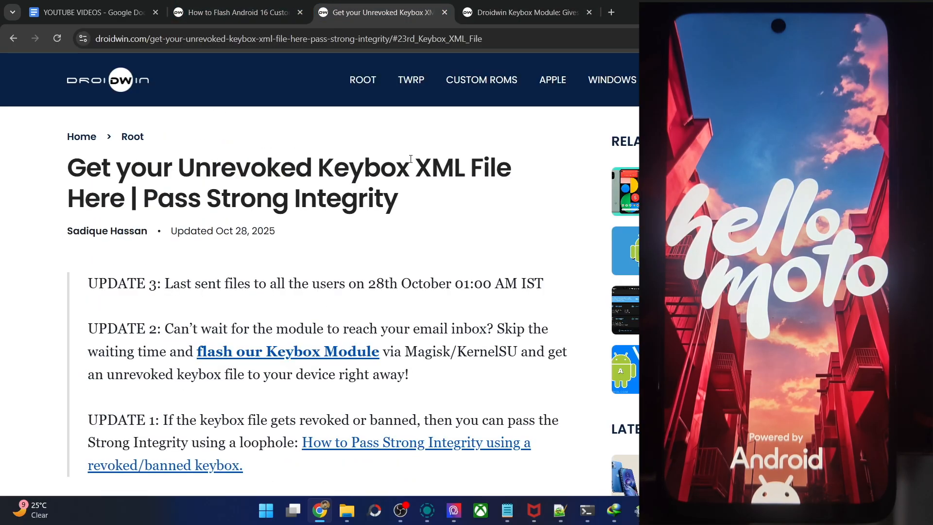
left_click(527, 12)
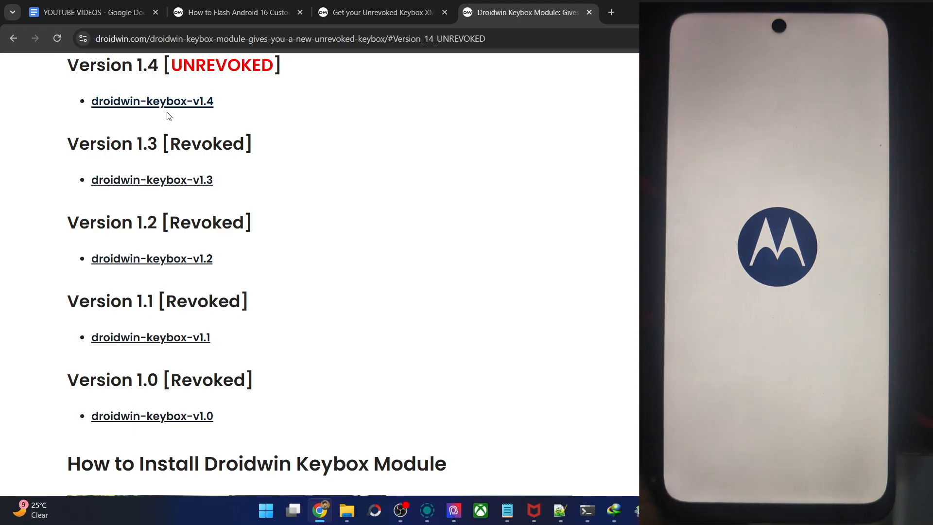
left_click(381, 12)
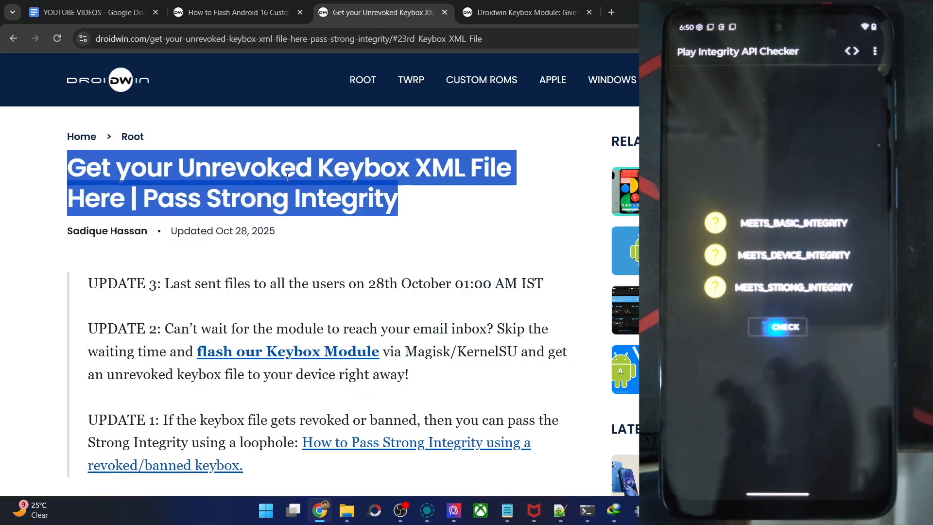
- Run the Play Integrity check until BASIC, DEVICE and STRONG all show green ticks
left_click(778, 327)
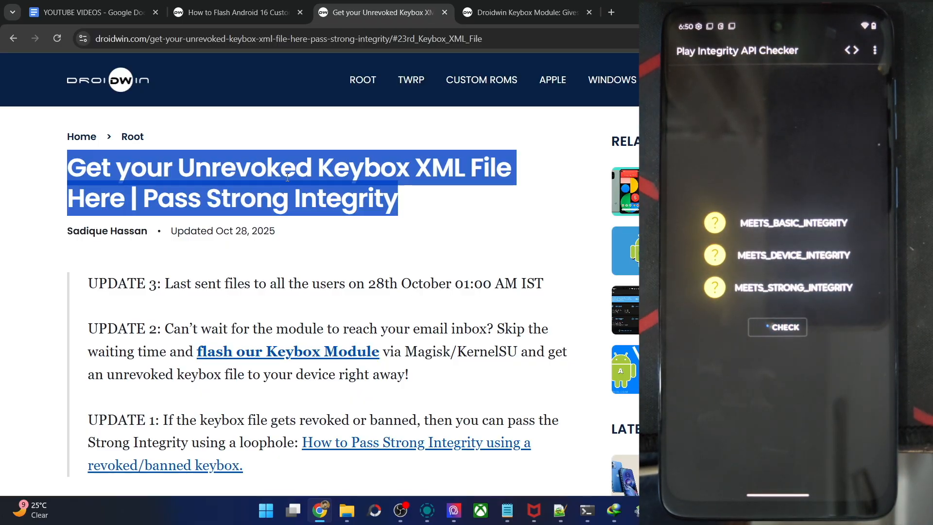
left_click(776, 328)
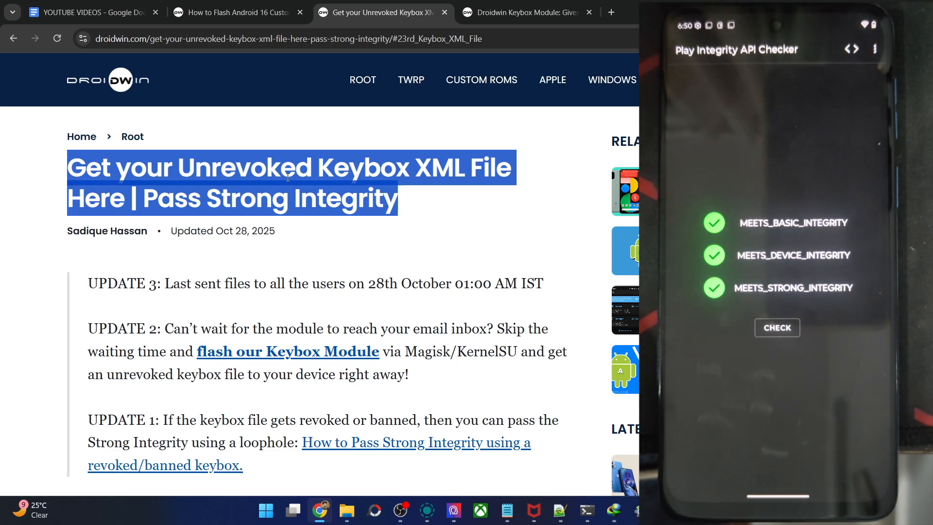
mouse_move(527, 12)
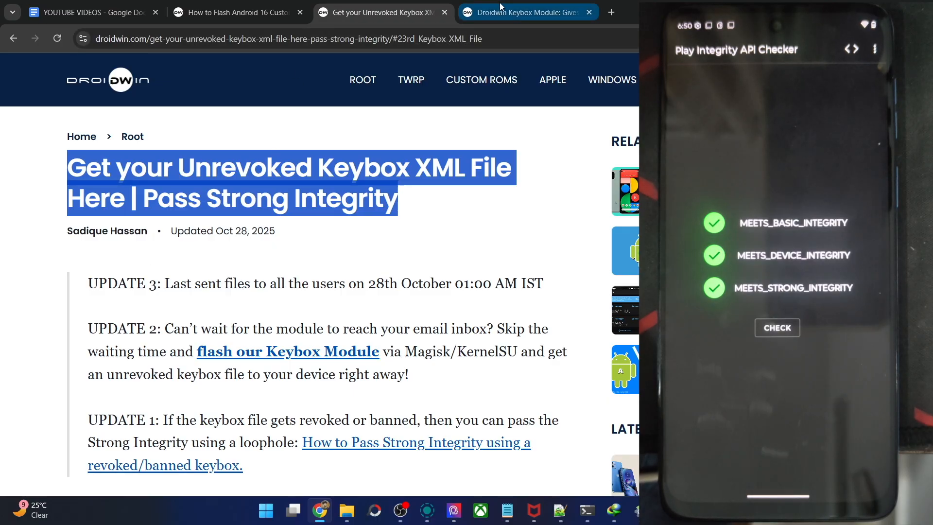
left_click(527, 12)
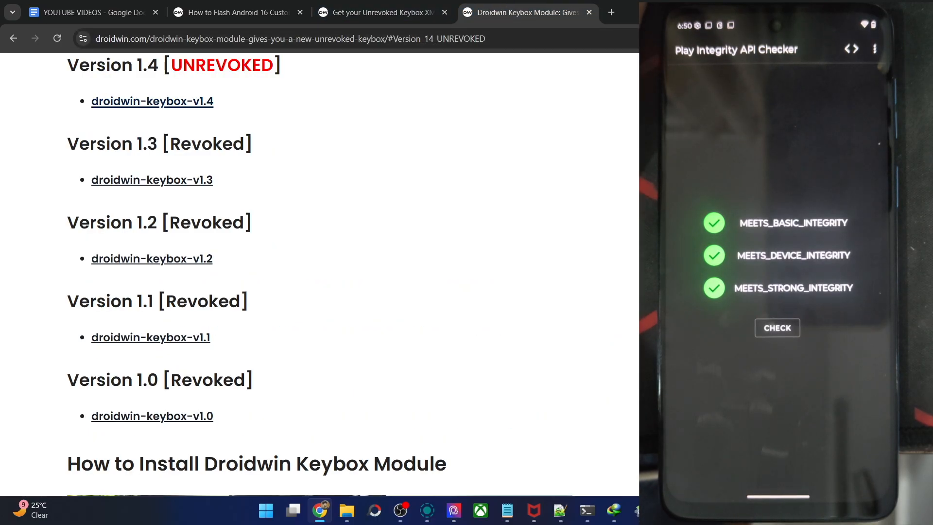
scroll("up", 3)
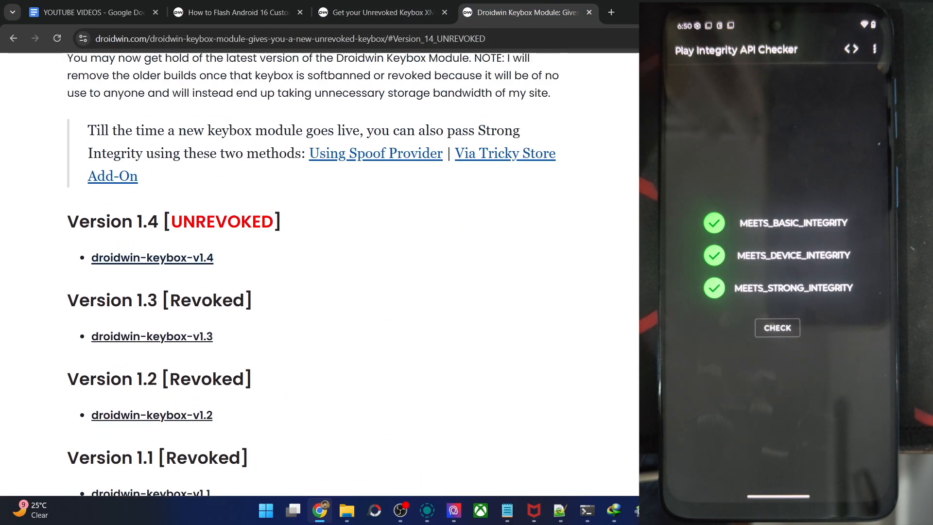